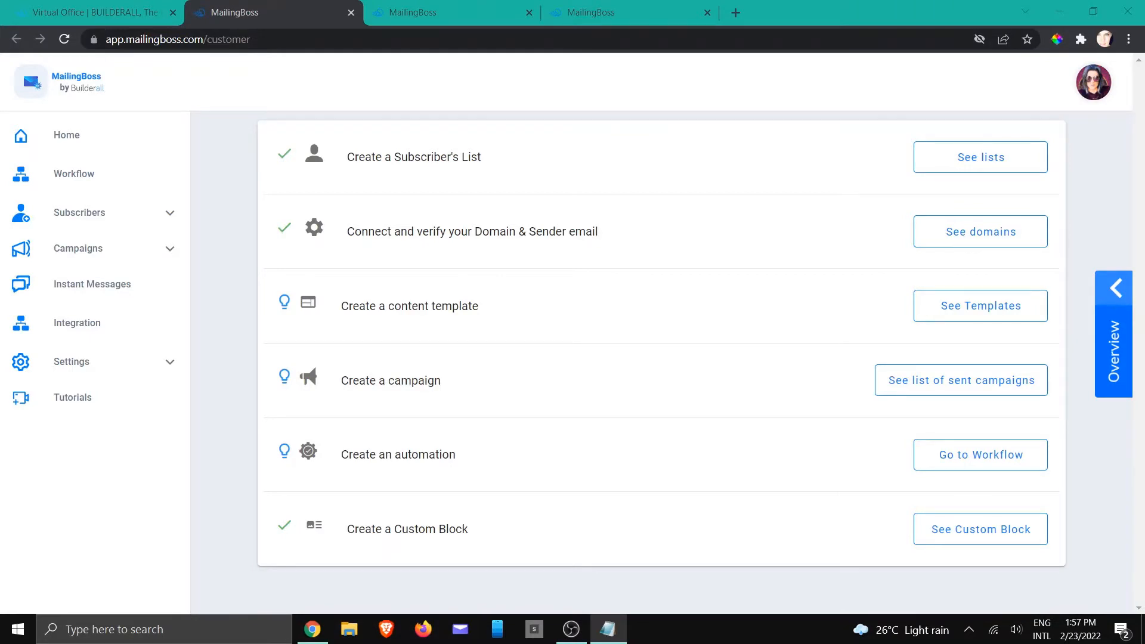
mouse_move(396, 291)
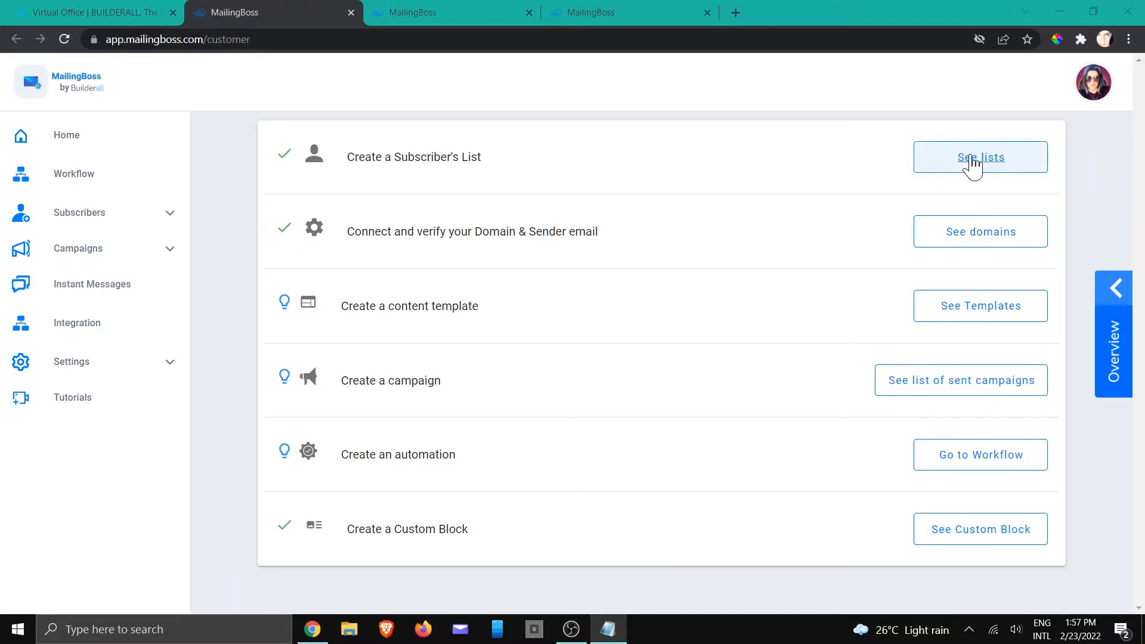
Show the subscriber lists and expand the options menu on the Training List row.
click(980, 157)
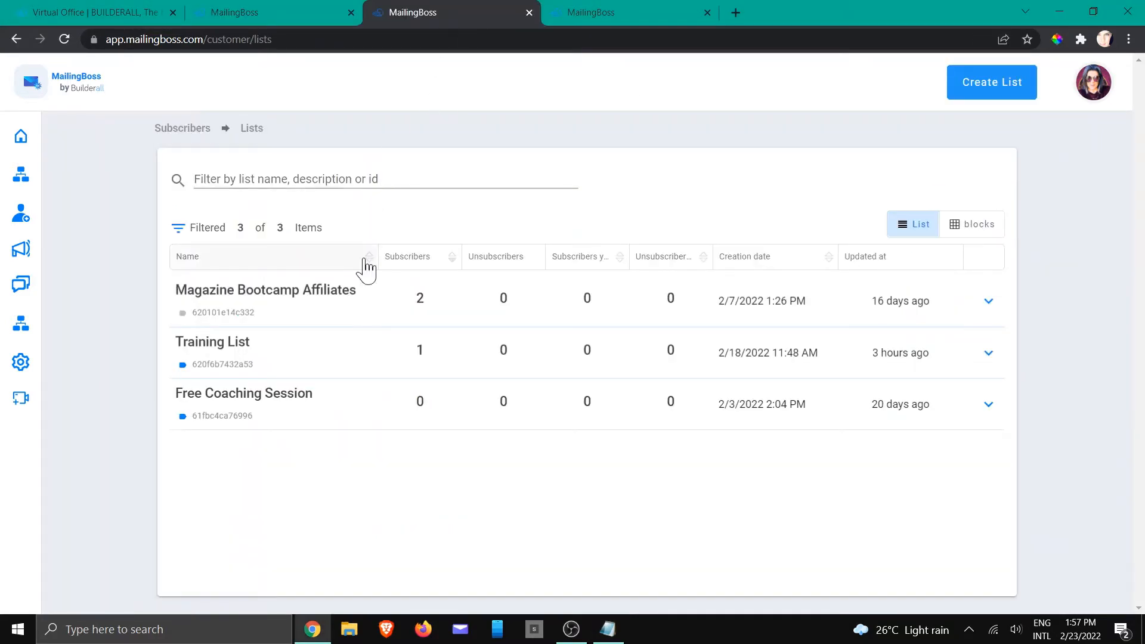
mouse_move(222, 341)
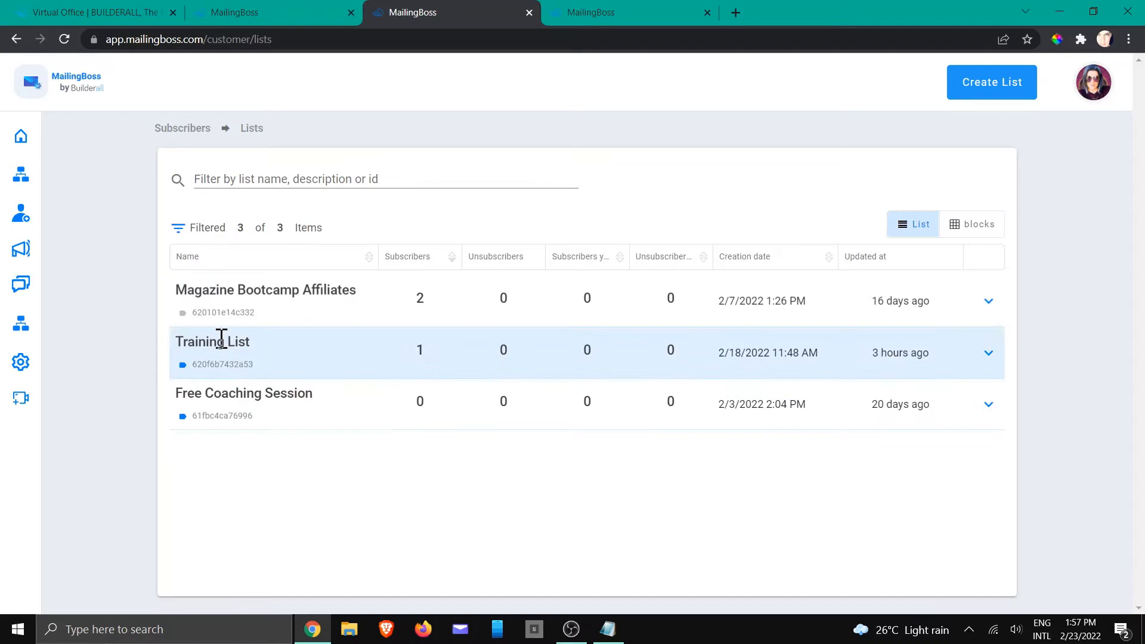
click(989, 353)
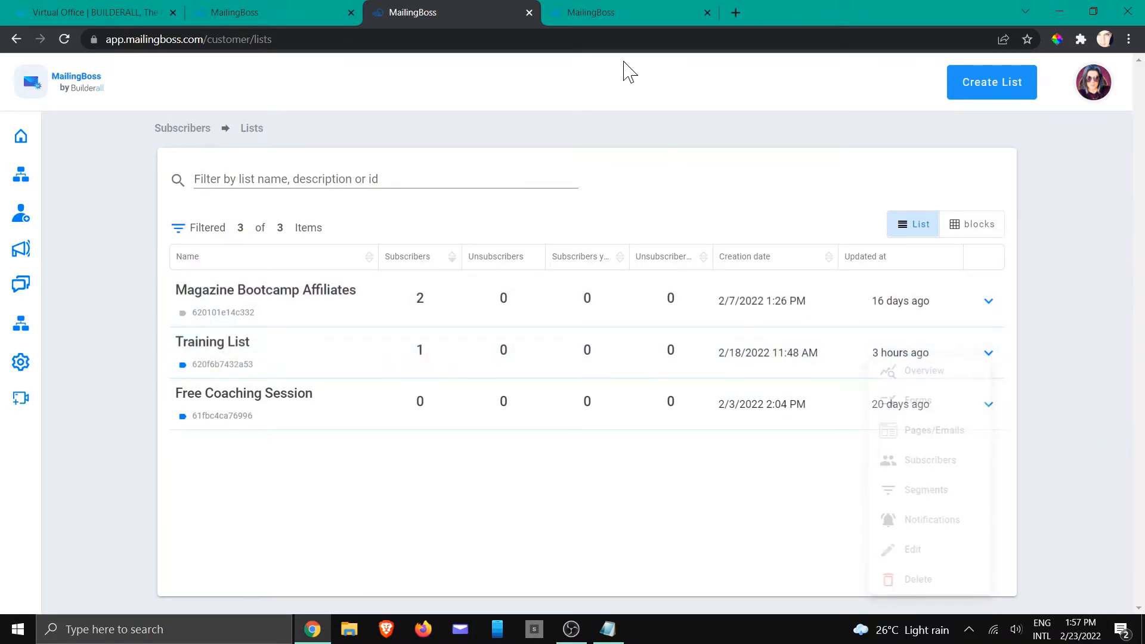
Enter Training List management, view Forms > Config duplicate-subscriber setting, then the Pages/Emails overview.
click(624, 12)
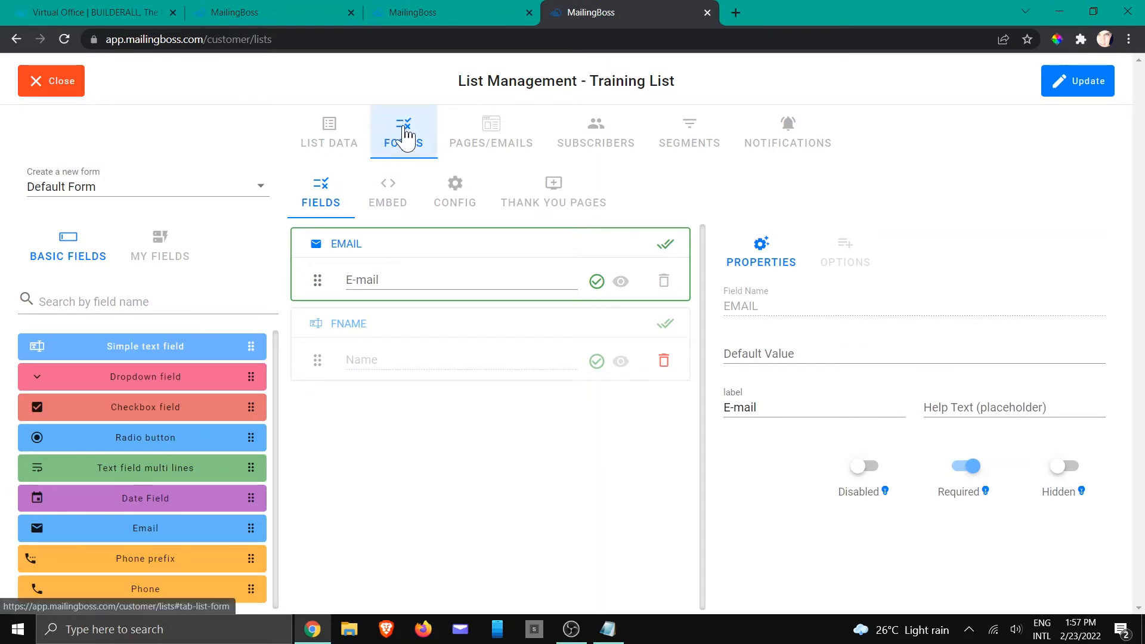
click(455, 191)
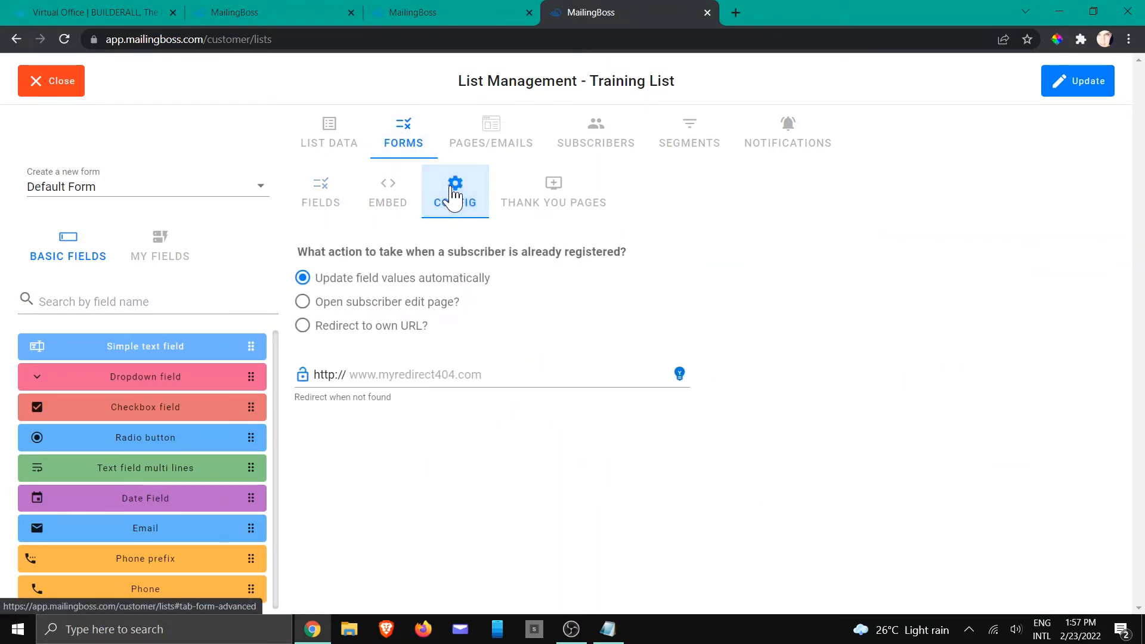
mouse_move(577, 265)
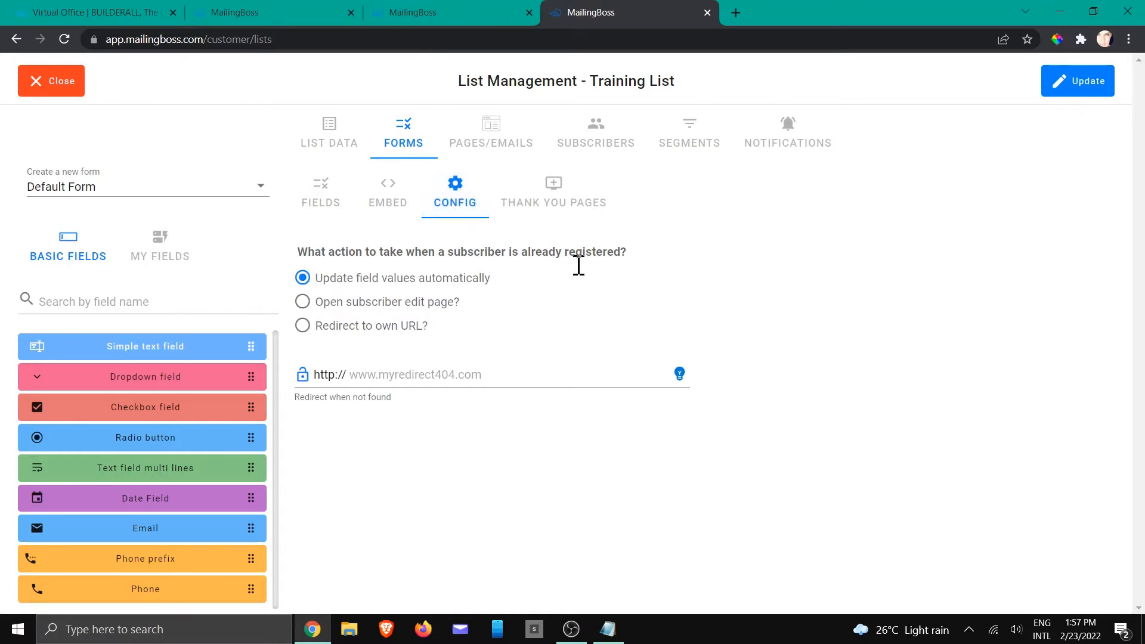
mouse_move(581, 290)
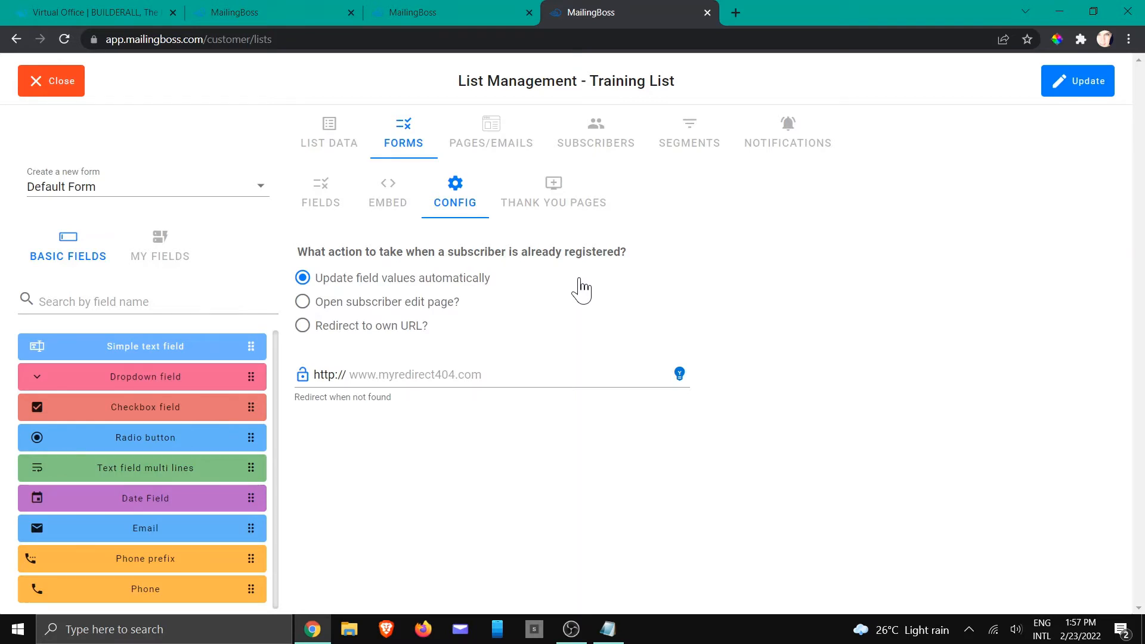
mouse_move(503, 286)
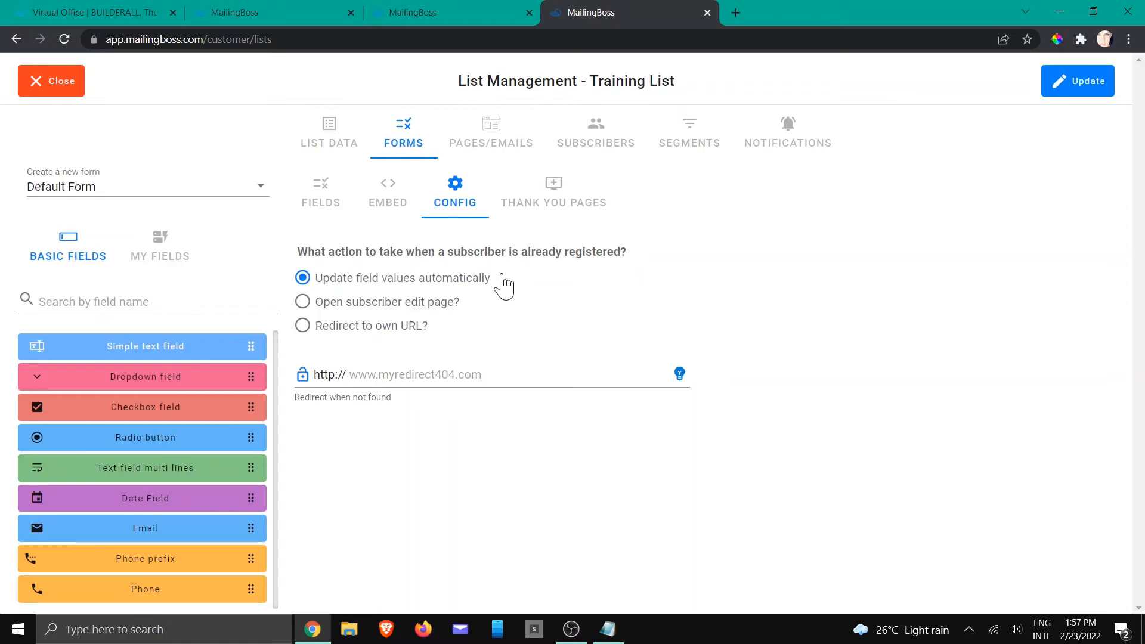
mouse_move(484, 287)
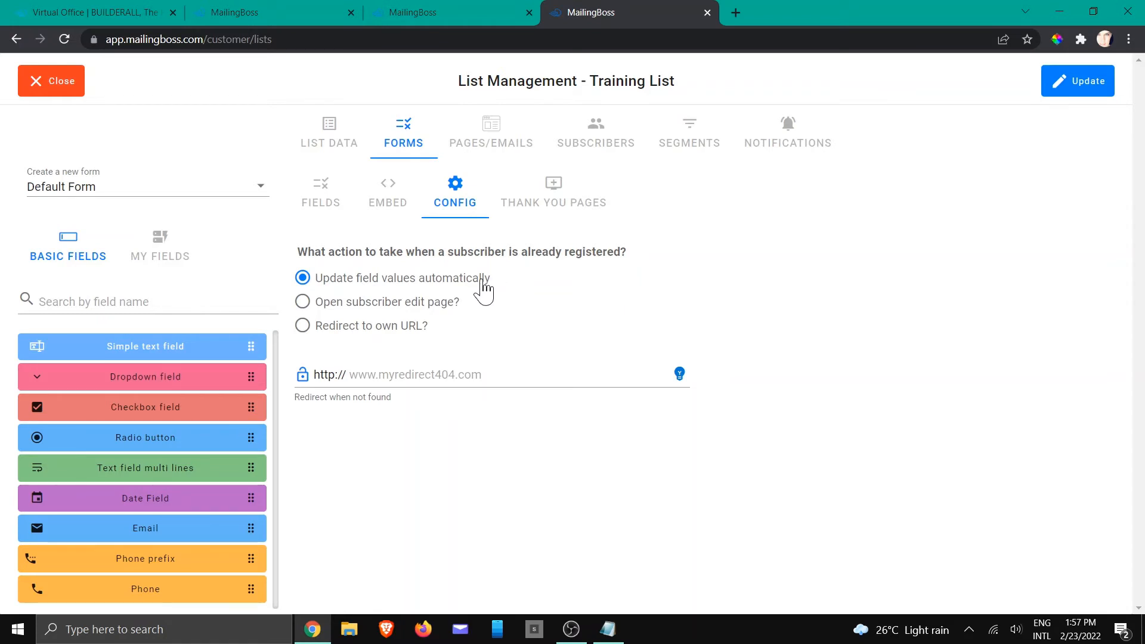
mouse_move(488, 286)
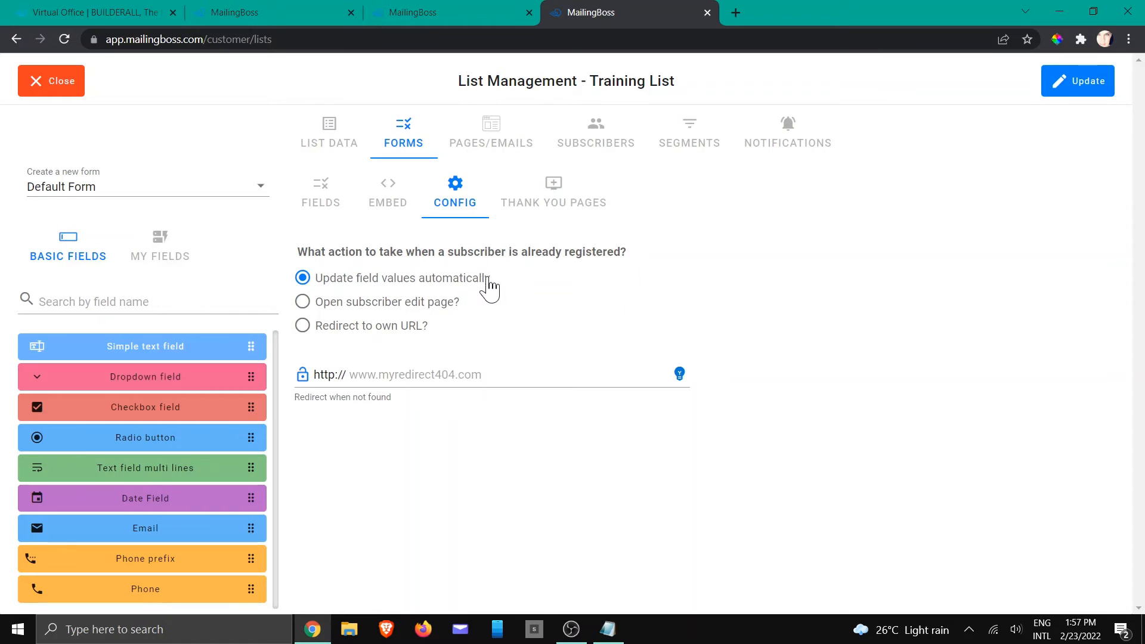
mouse_move(362, 311)
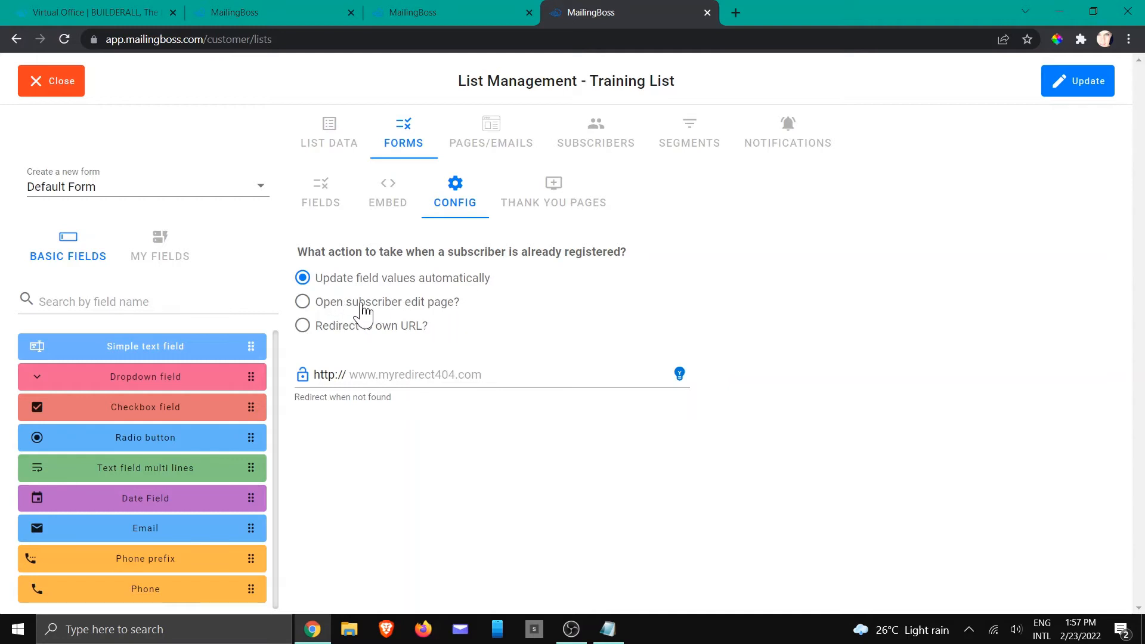
mouse_move(419, 302)
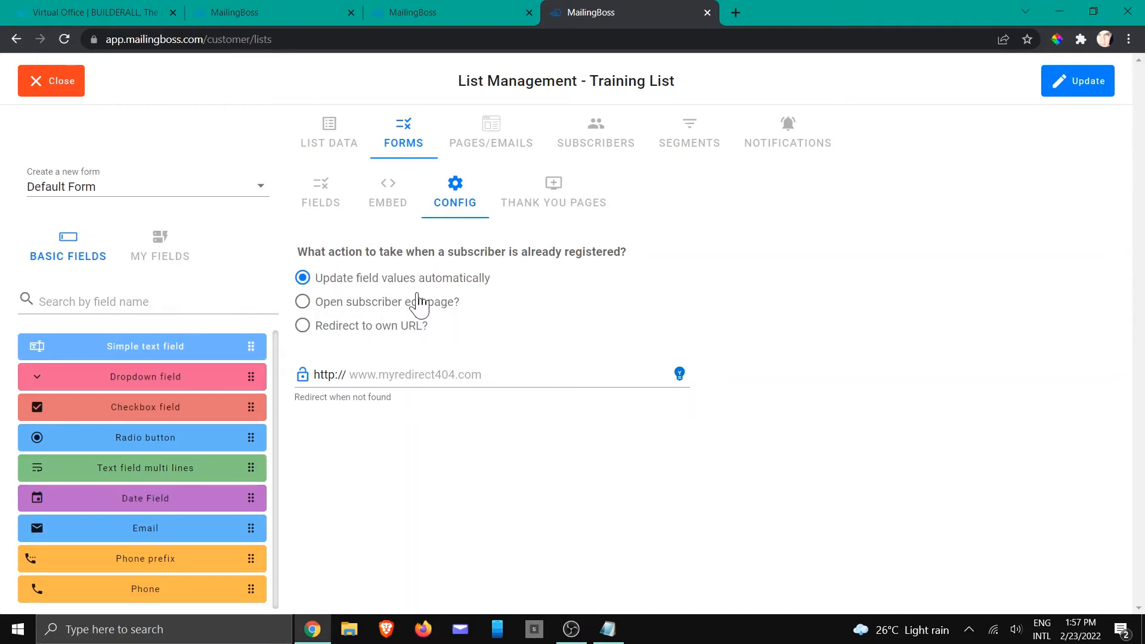
mouse_move(502, 131)
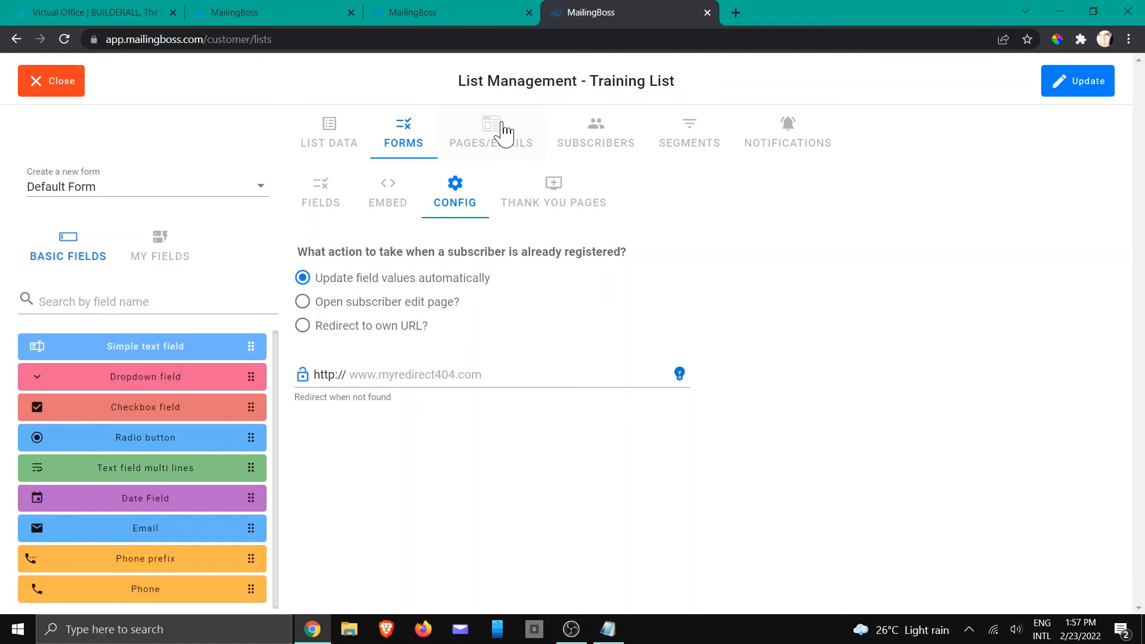
click(491, 133)
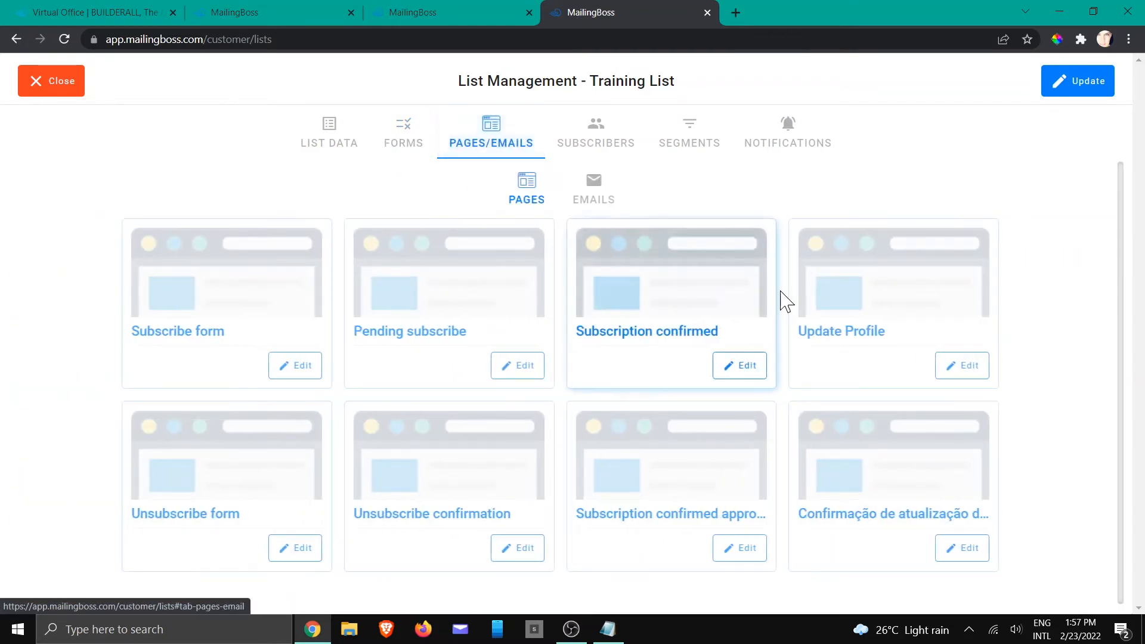
mouse_move(822, 387)
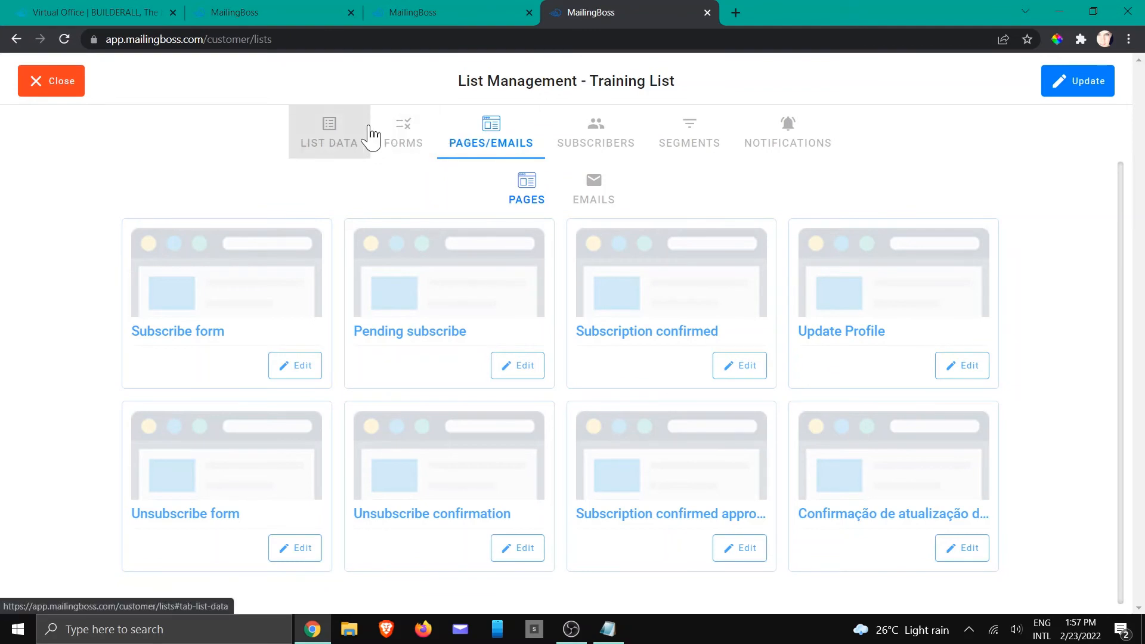
Show the Forms config again with 'update field values automatically' selected for already-registered subscribers.
click(403, 132)
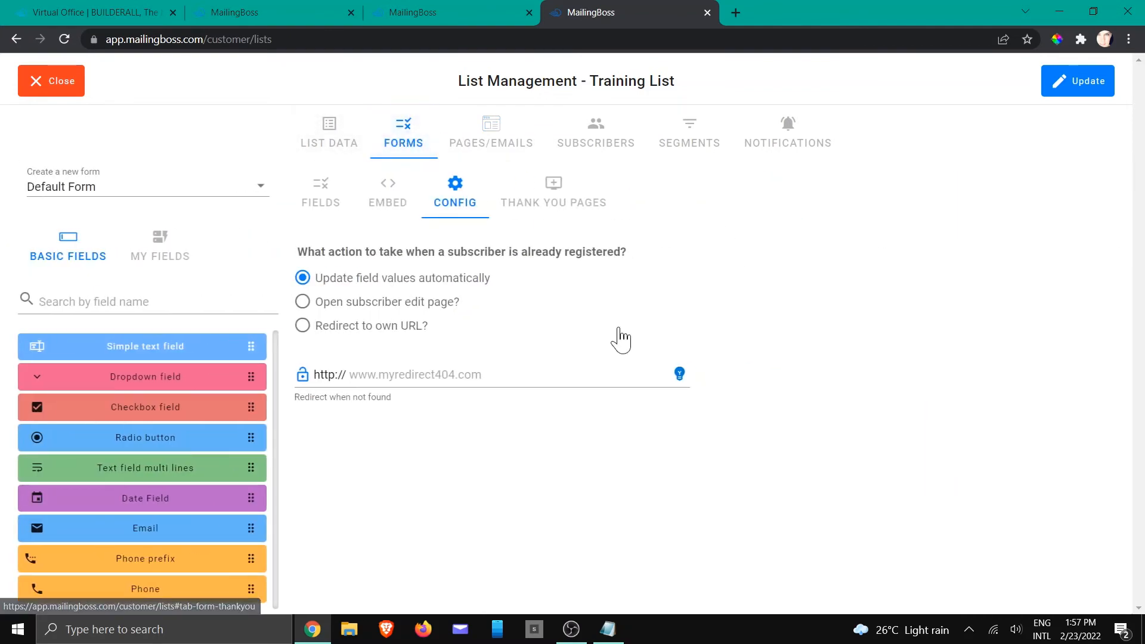
mouse_move(416, 341)
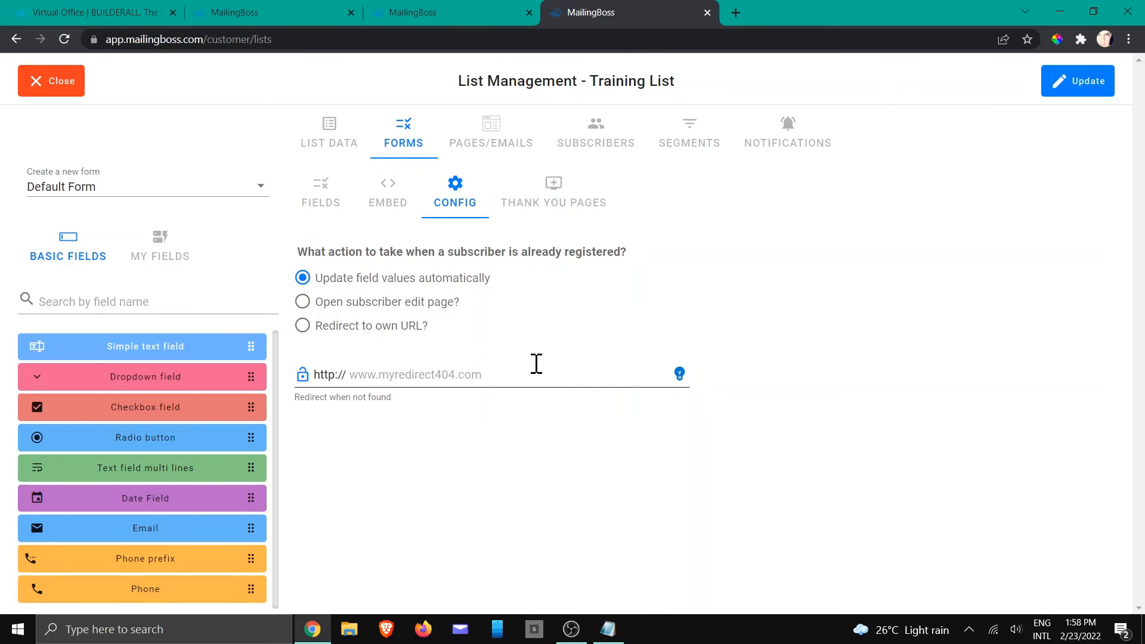
mouse_move(688, 356)
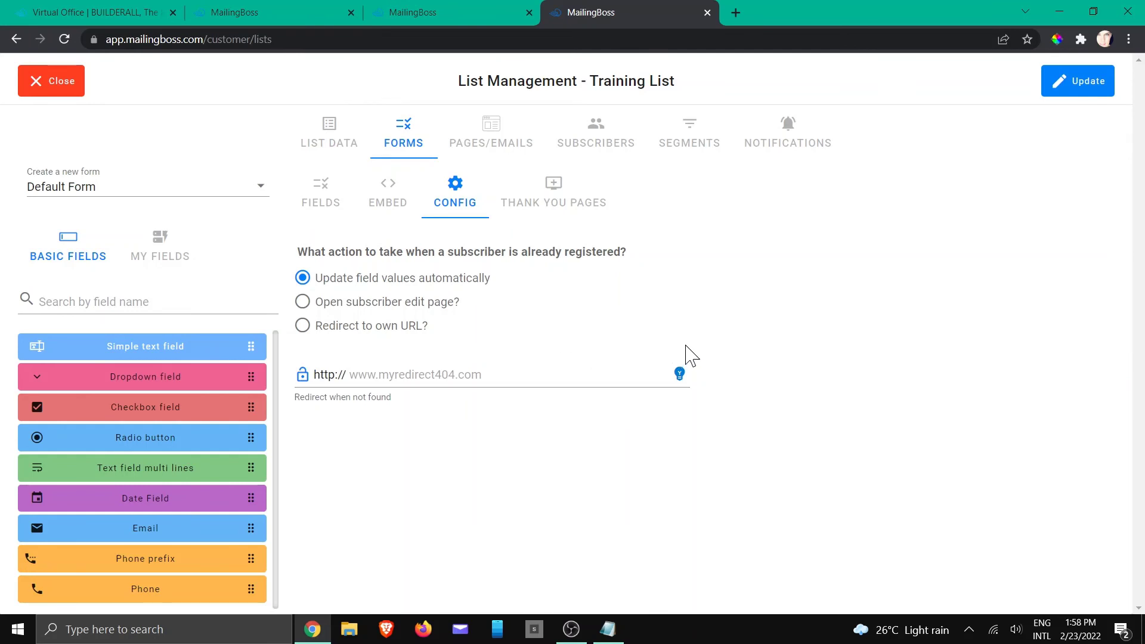
mouse_move(1029, 268)
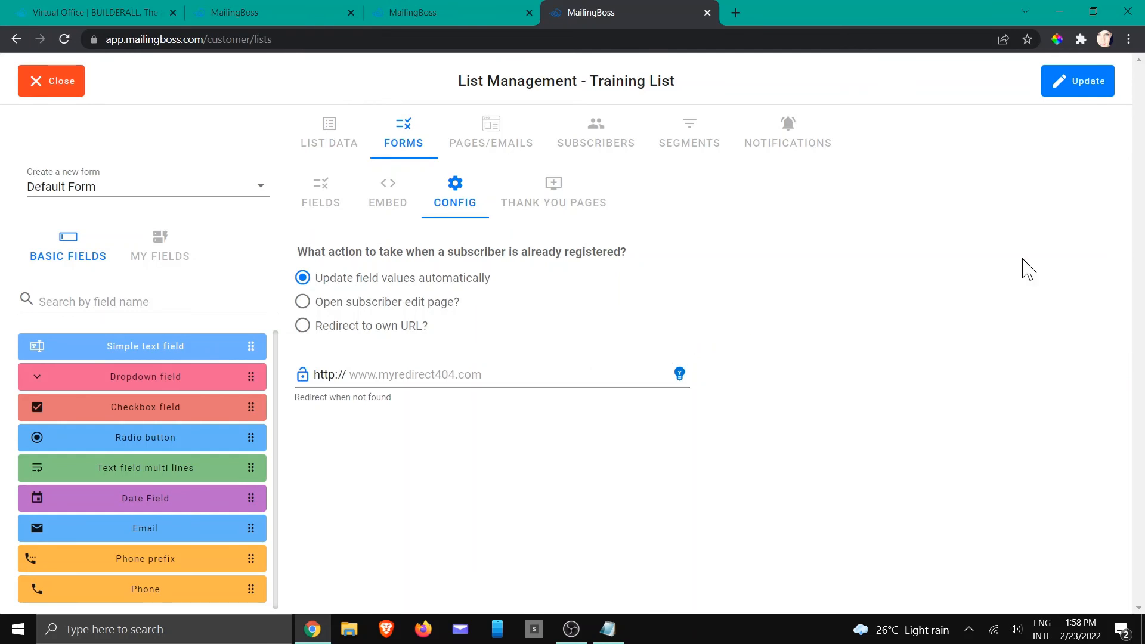